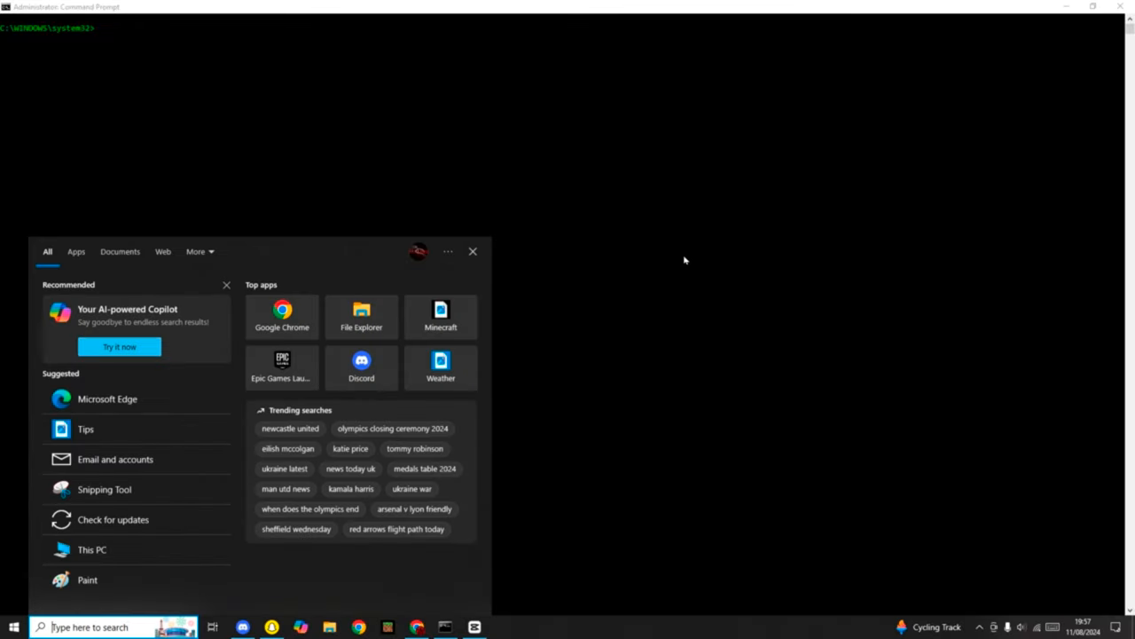
Search Windows for 'cmd' so Command Prompt appears as the best match
{"action": "type", "text": "cmd"}
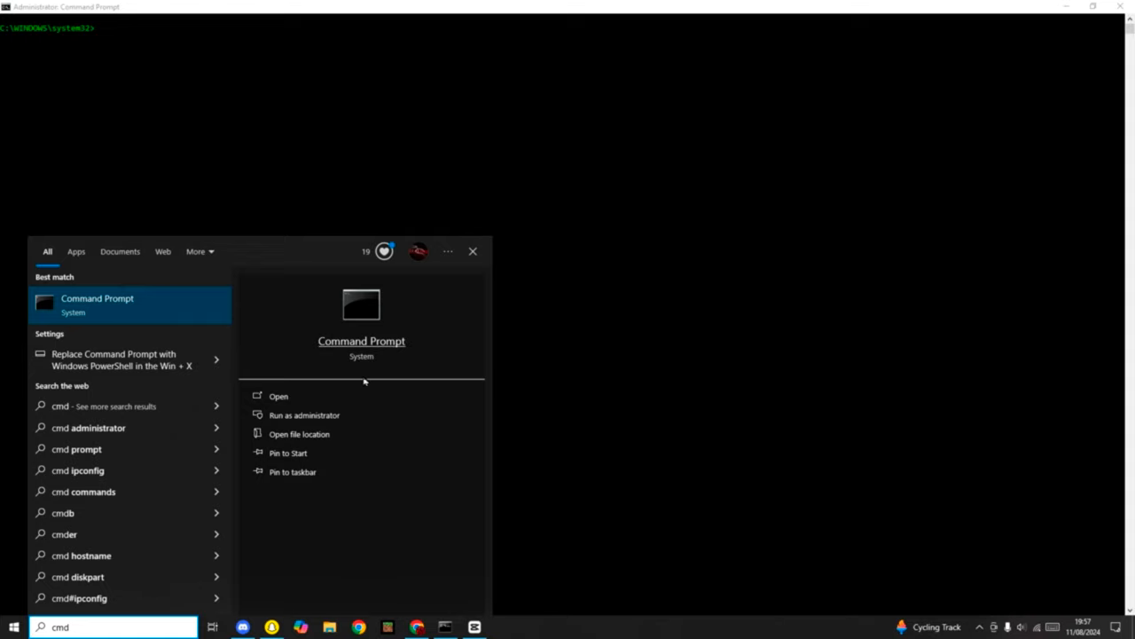
{"action": "mouse_move", "coordinate": [387, 416]}
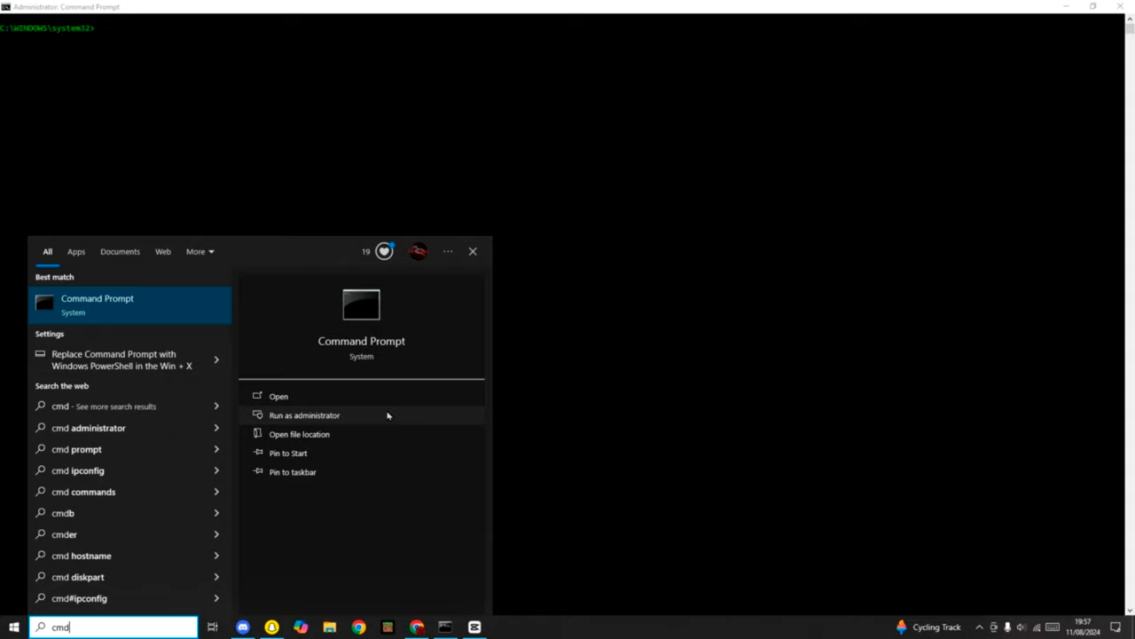
{"action": "mouse_move", "coordinate": [359, 412]}
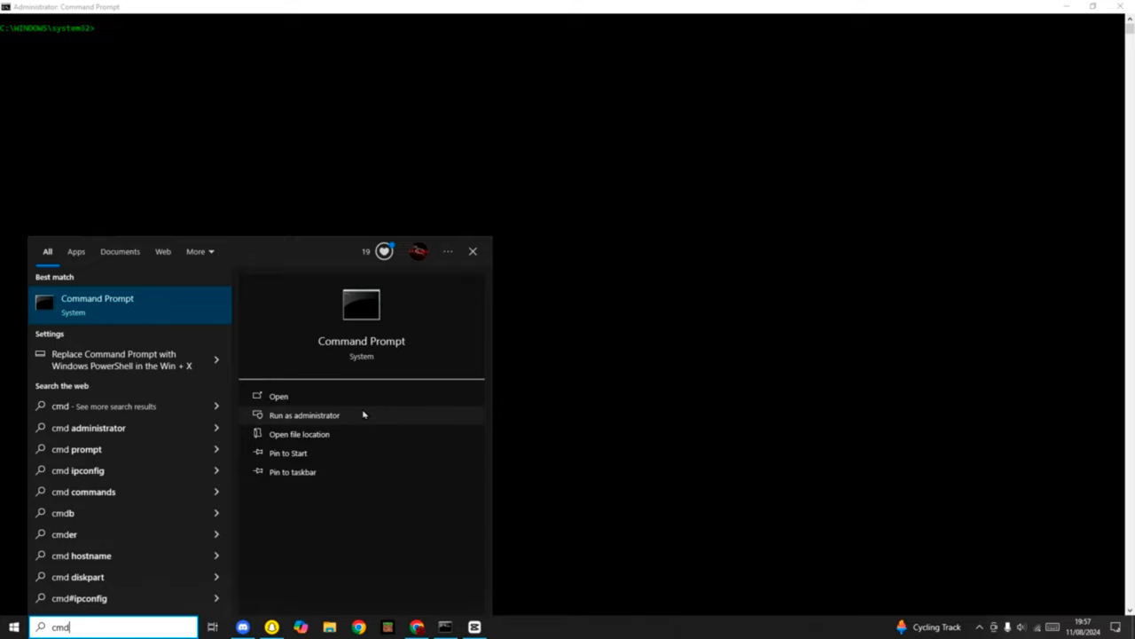
{"action": "mouse_move", "coordinate": [385, 433]}
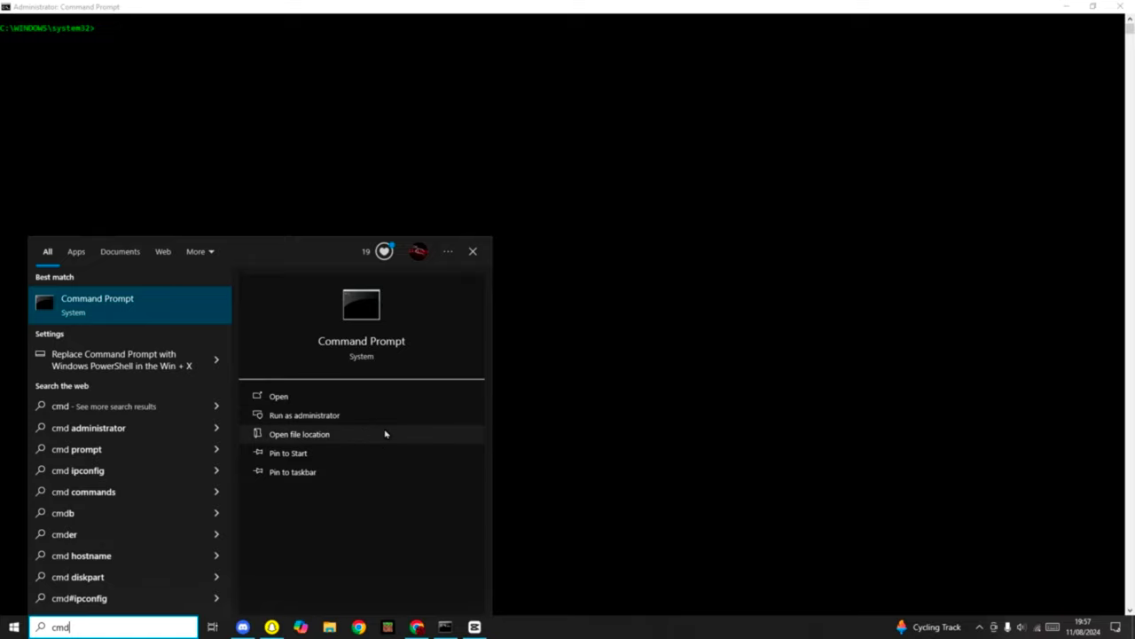
Open the Command Prompt shortcut's file location and bring up its Properties dialog
{"action": "left_click", "coordinate": [298, 433]}
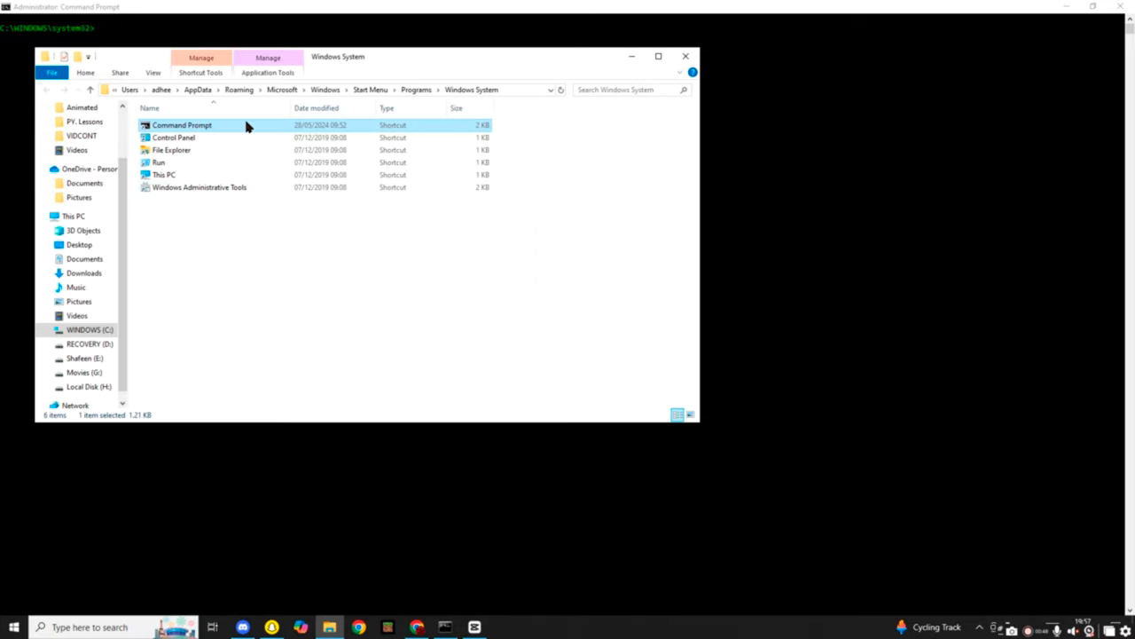
{"action": "right_click", "coordinate": [180, 124]}
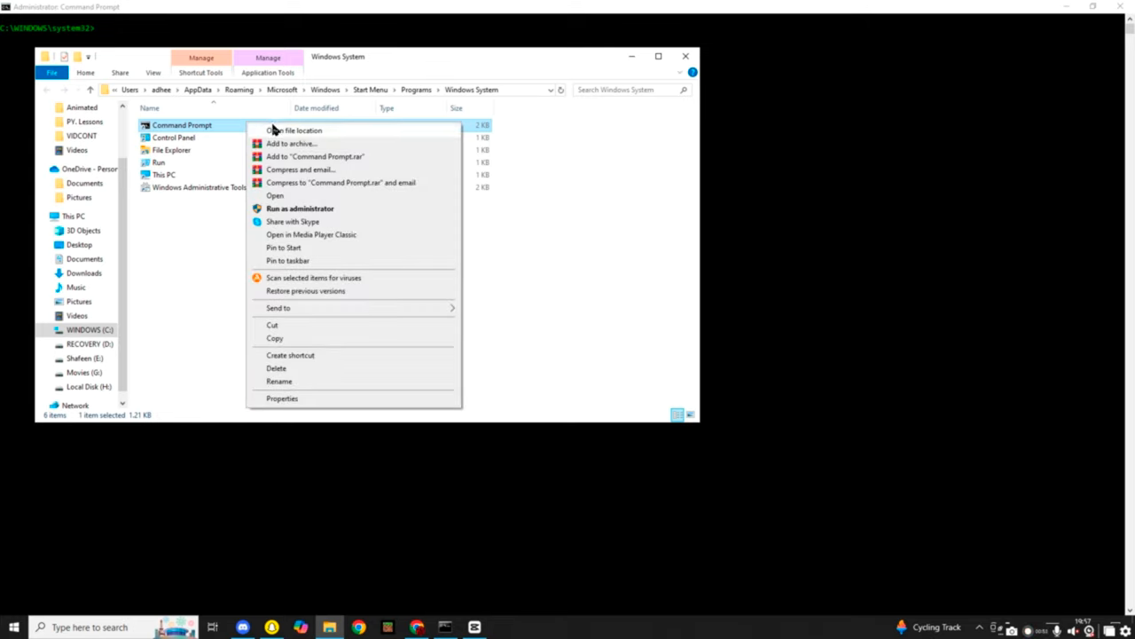
{"action": "mouse_move", "coordinate": [355, 394]}
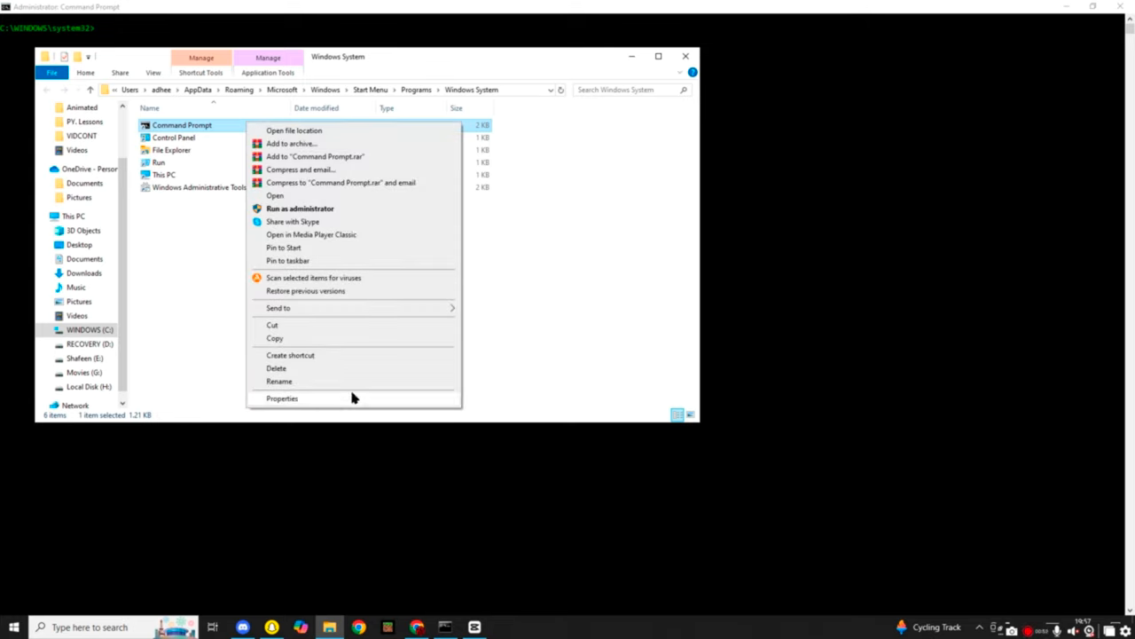
{"action": "left_click", "coordinate": [280, 398]}
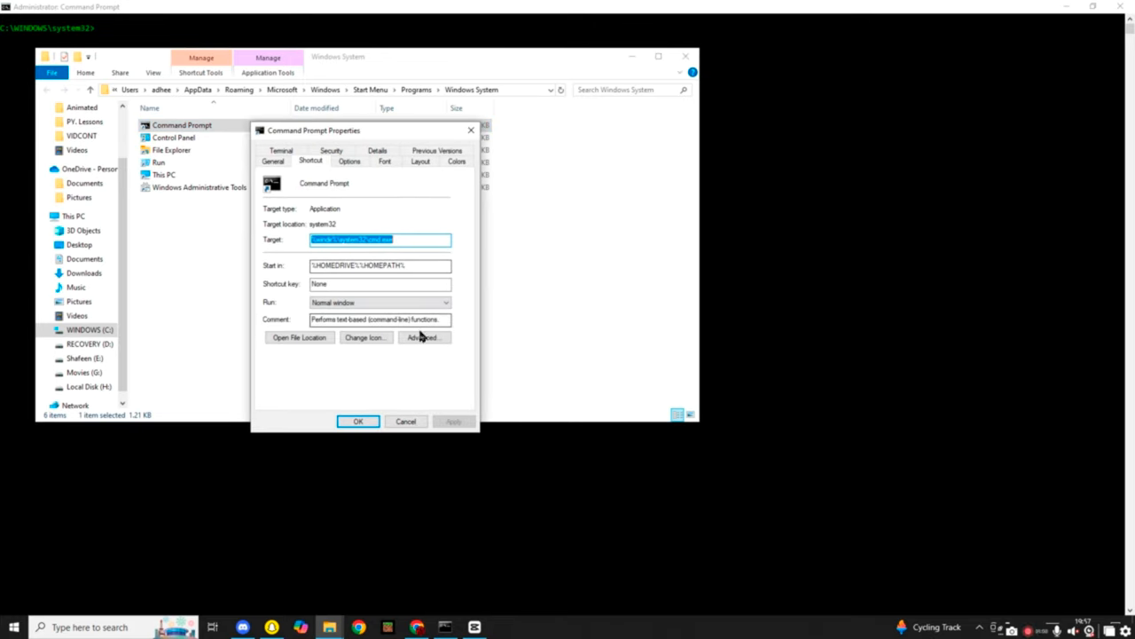
Enable Run as administrator in the shortcut's advanced properties and apply the change
{"action": "left_click", "coordinate": [424, 337]}
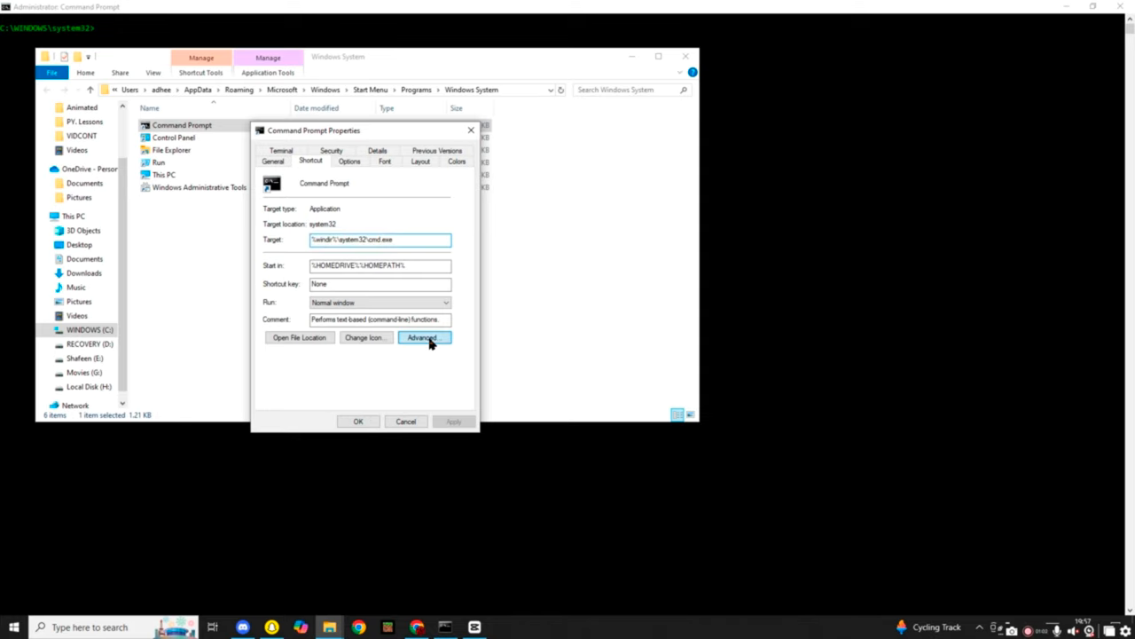
{"action": "left_click", "coordinate": [422, 337]}
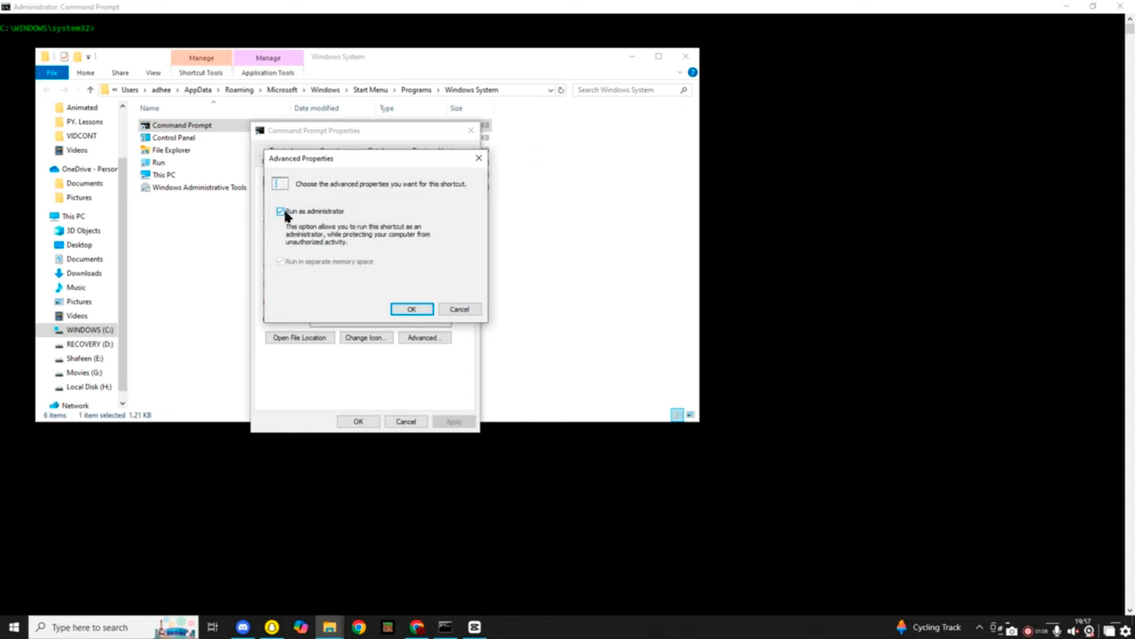
{"action": "left_click", "coordinate": [412, 309]}
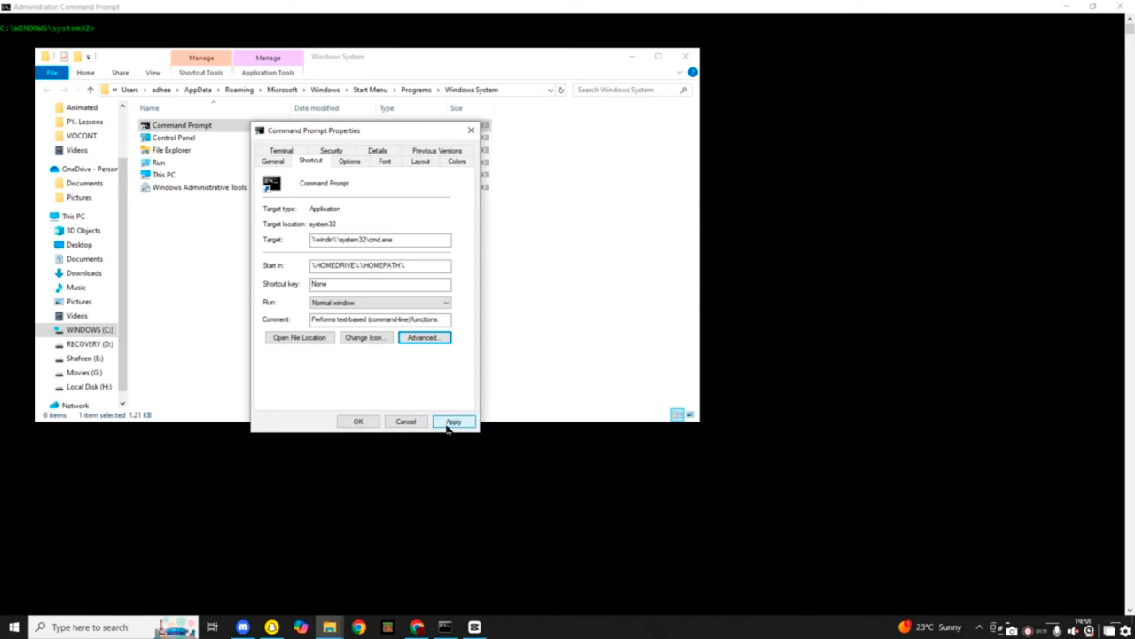
{"action": "left_click", "coordinate": [454, 422]}
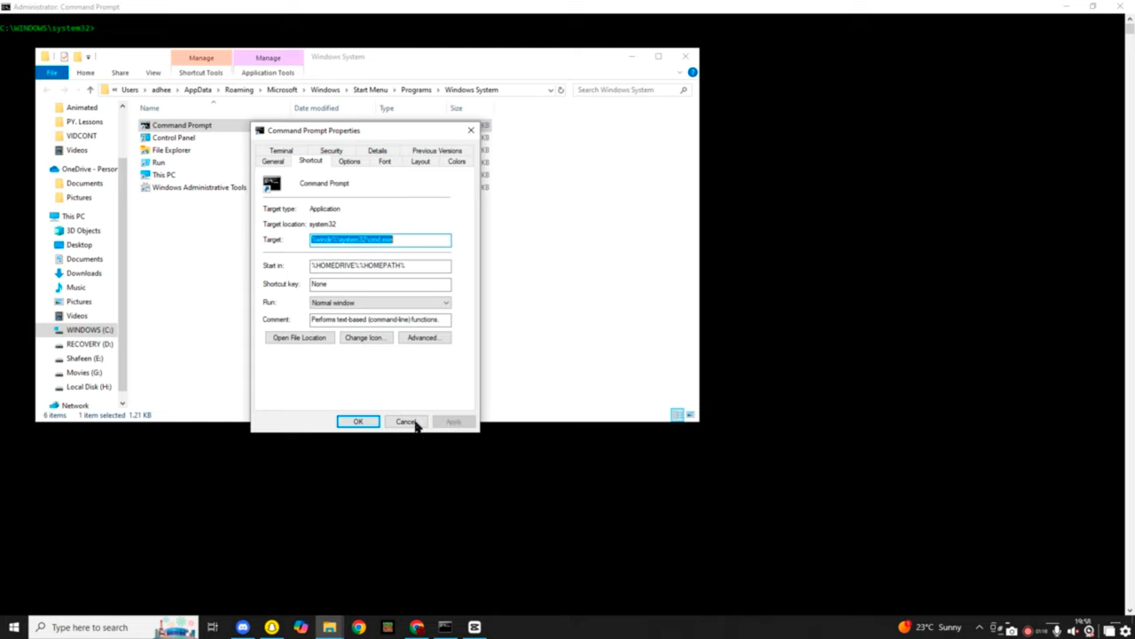
{"action": "left_click", "coordinate": [405, 420]}
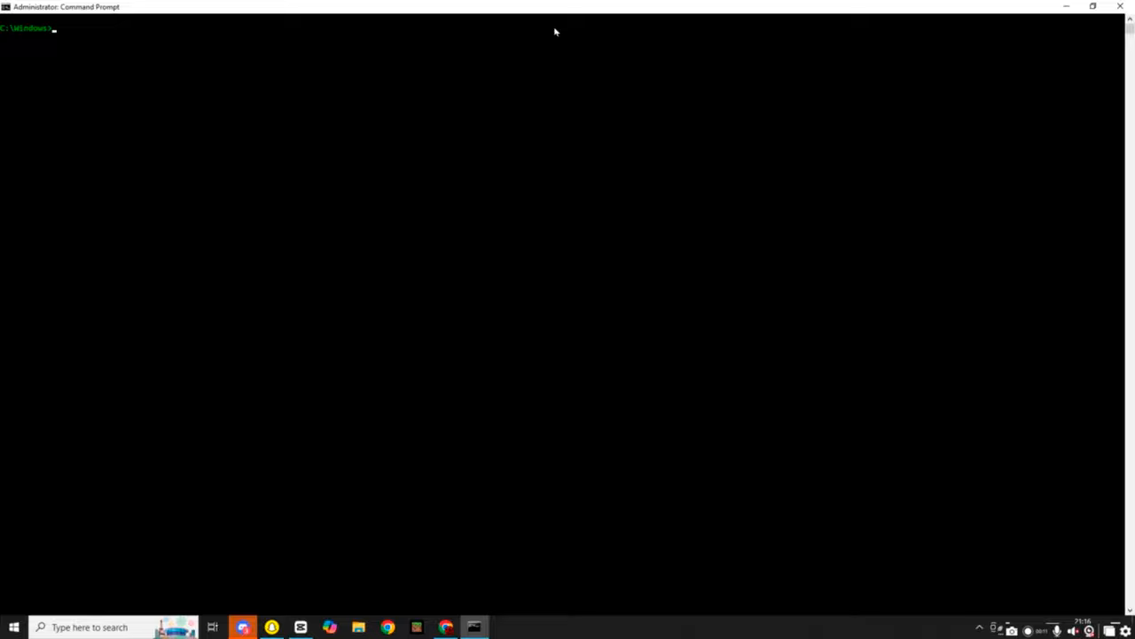
Run 'color help' to list the console colour codes, then begin another color command
{"action": "type", "text": "color"}
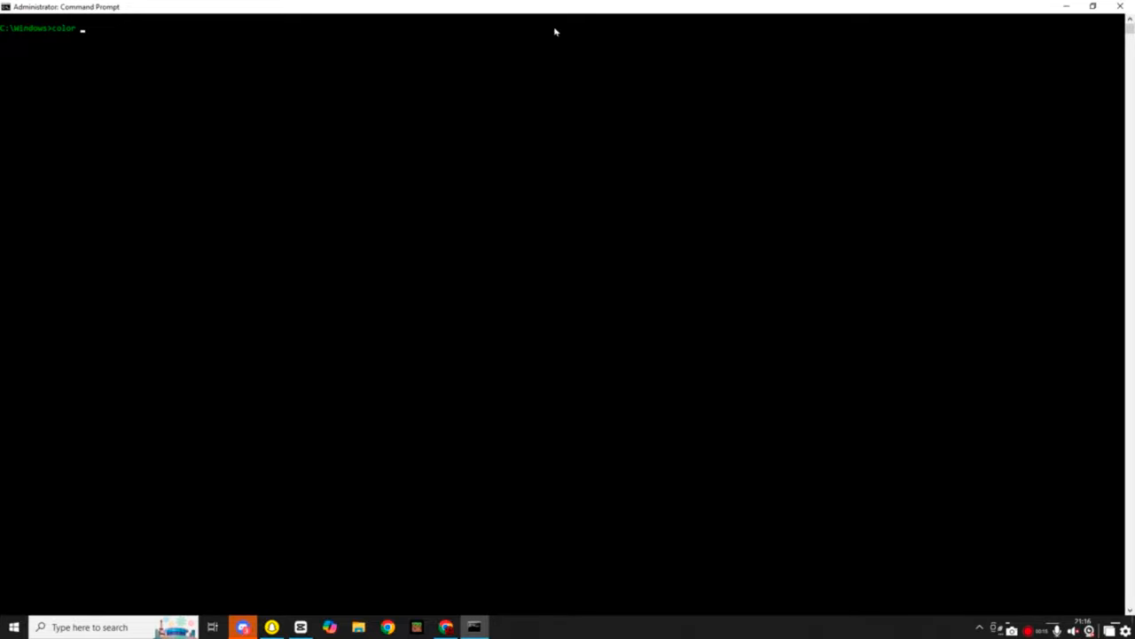
{"action": "type", "text": "help"}
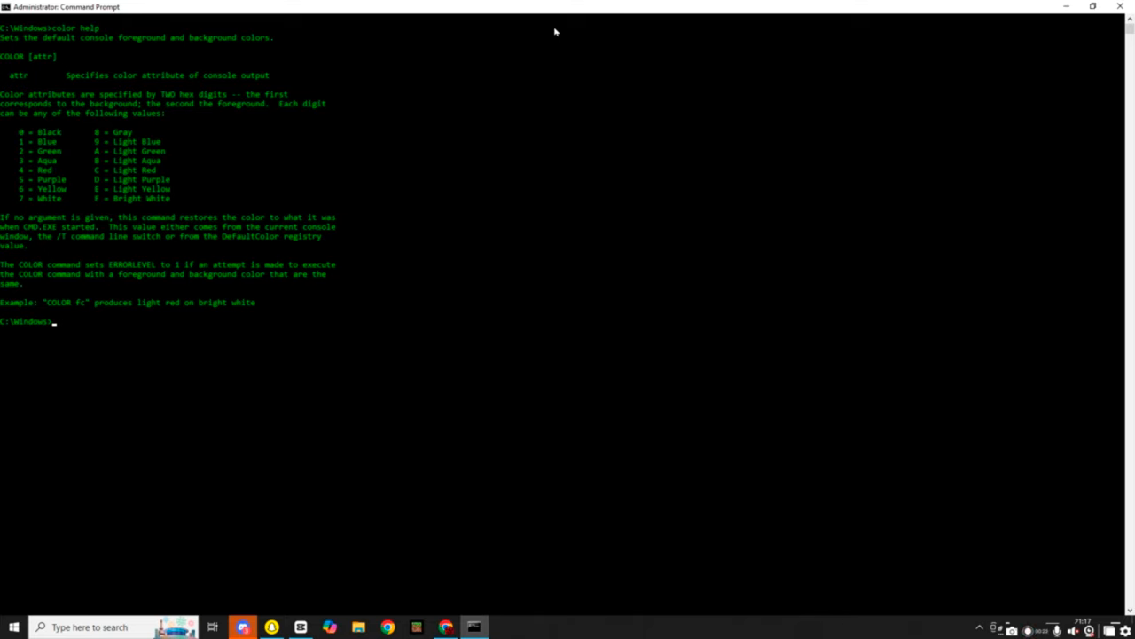
{"action": "type", "text": "color"}
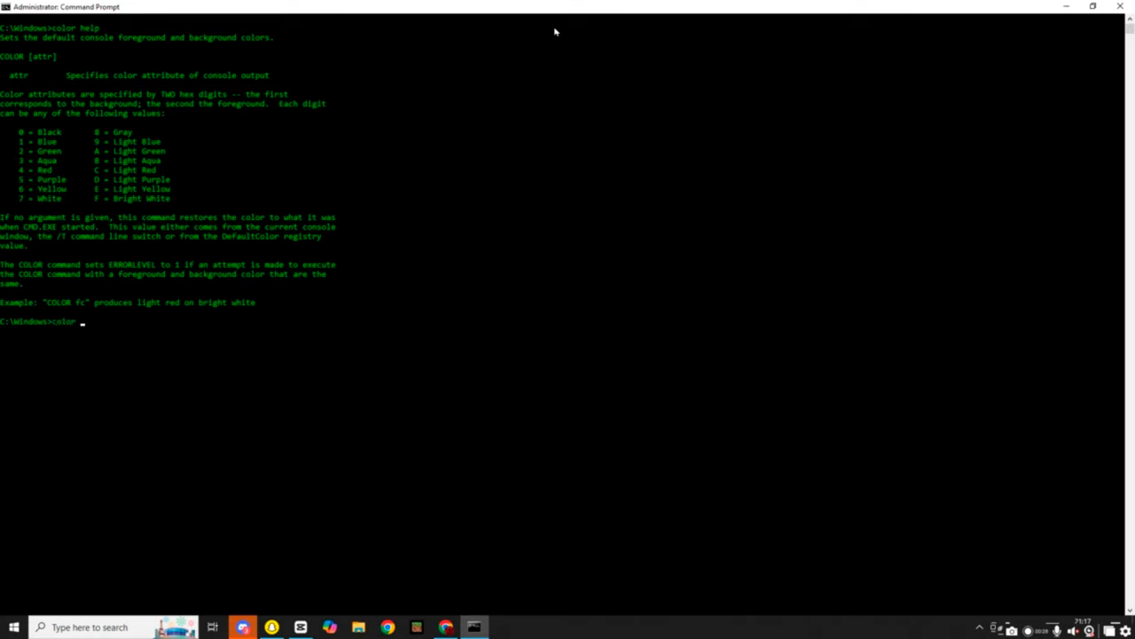
Run color 10 for a blue background, then color 0A for bright green on black, and enter cls
{"action": "type", "text": "0"}
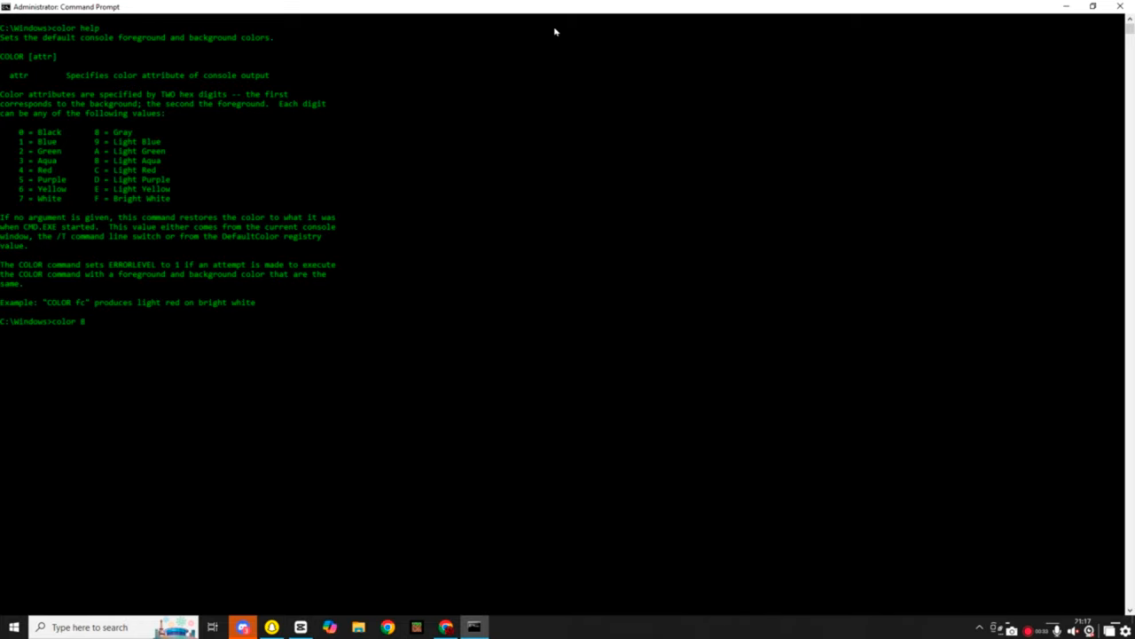
{"action": "type", "text": "10"}
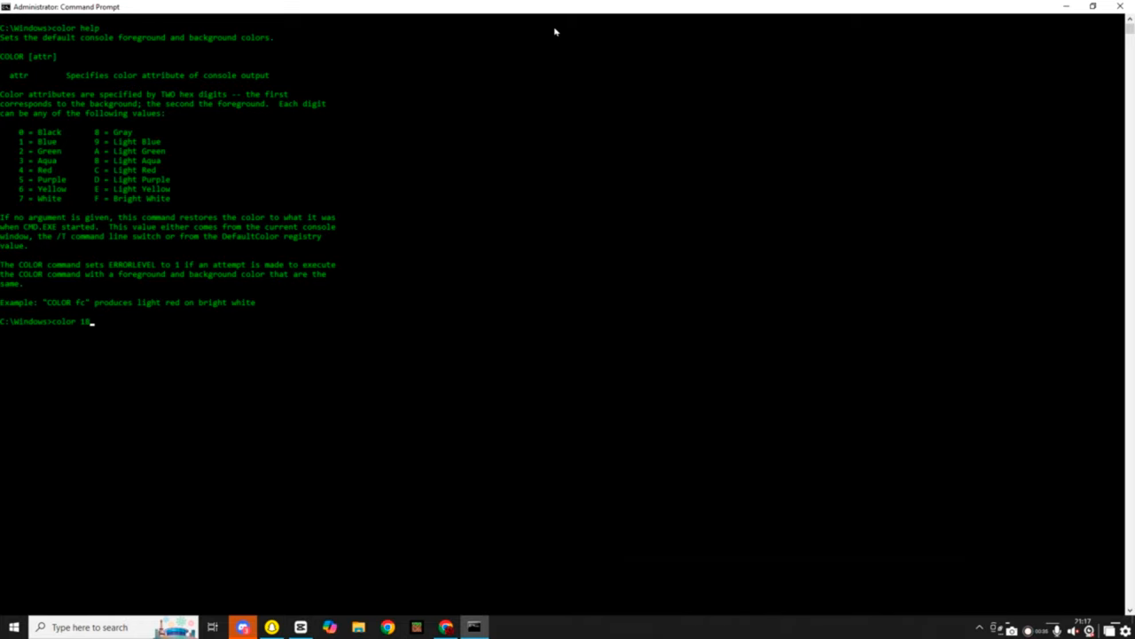
{"action": "key", "text": "Enter"}
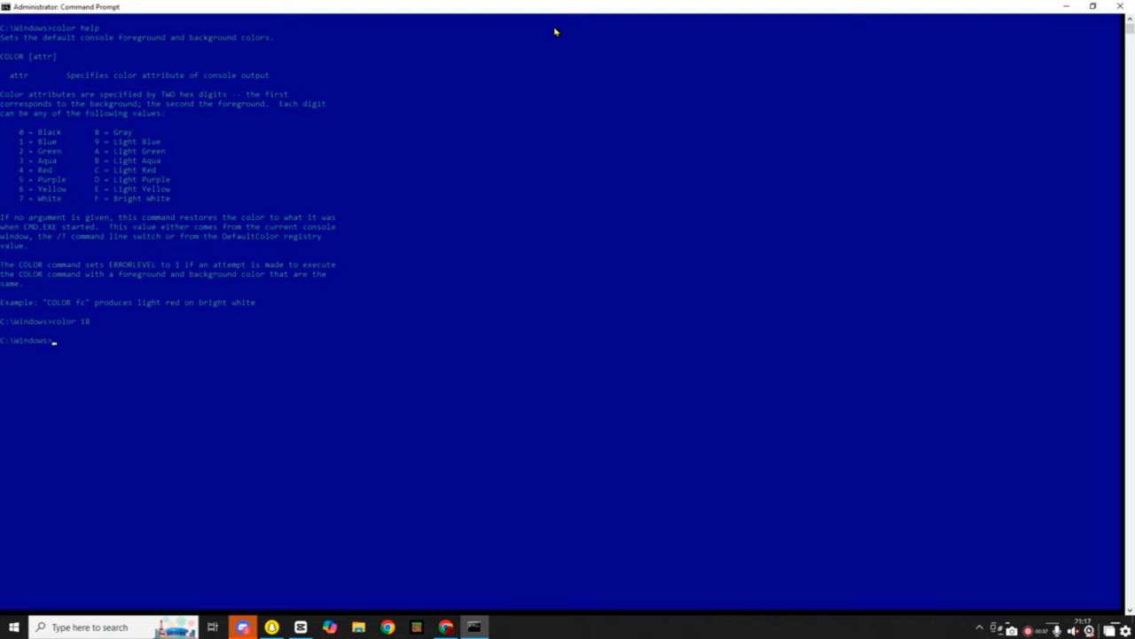
{"action": "type", "text": "color 0"}
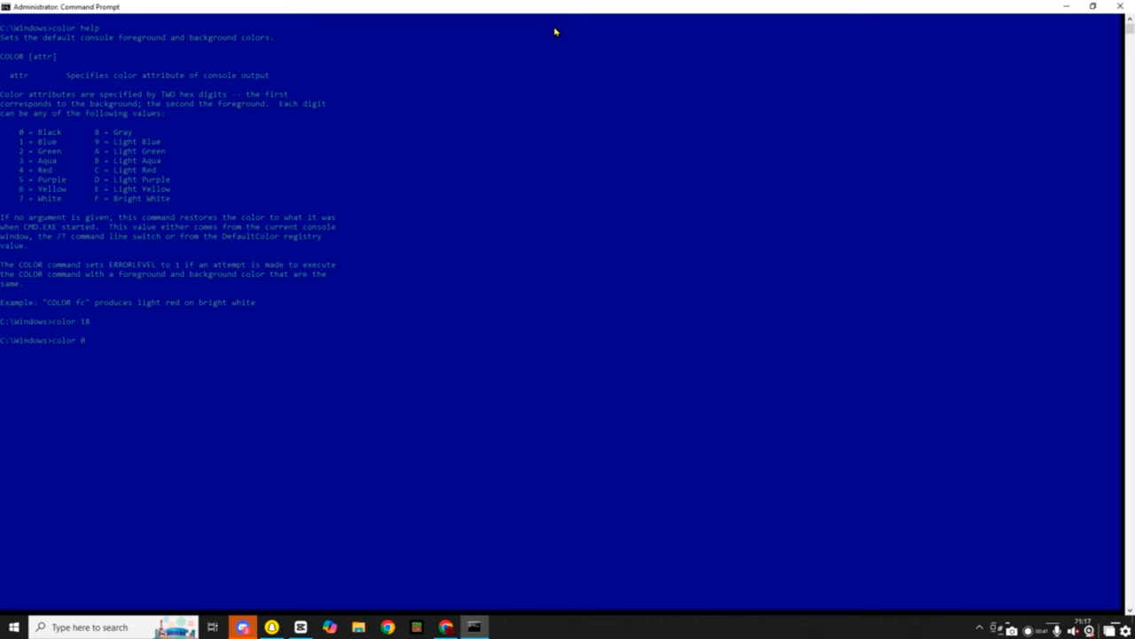
{"action": "type", "text": "color 0A"}
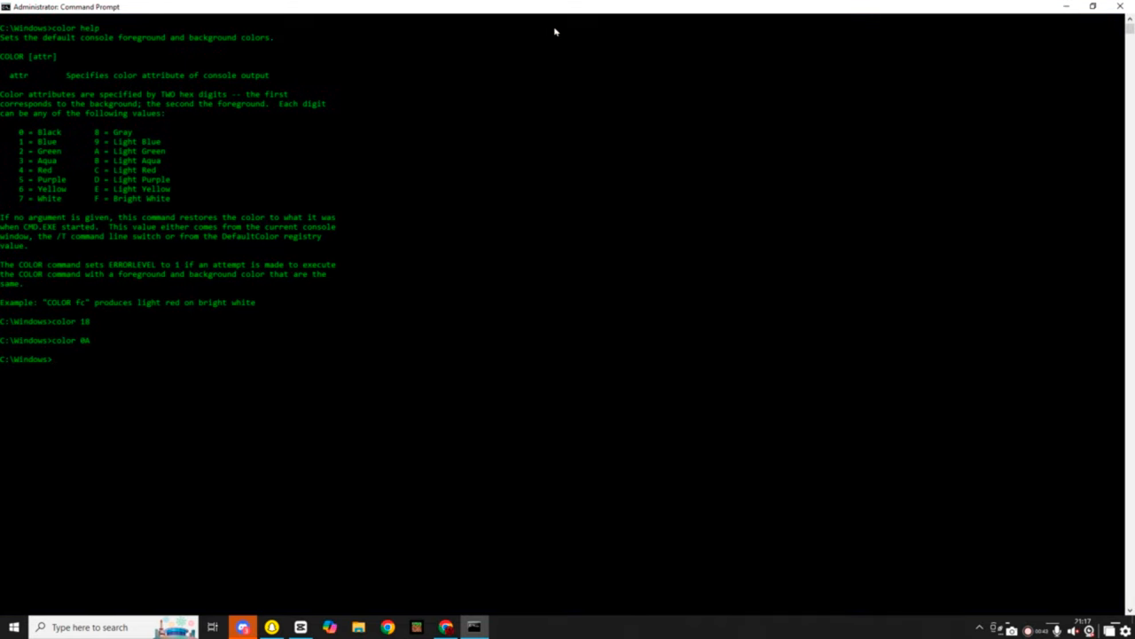
{"action": "type", "text": "cls"}
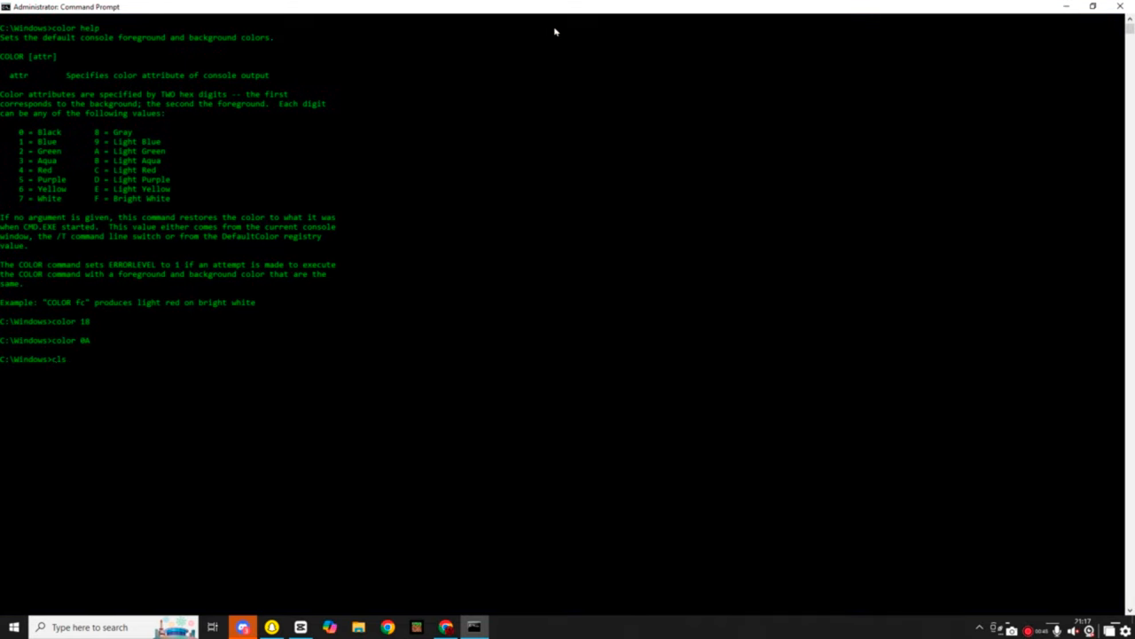